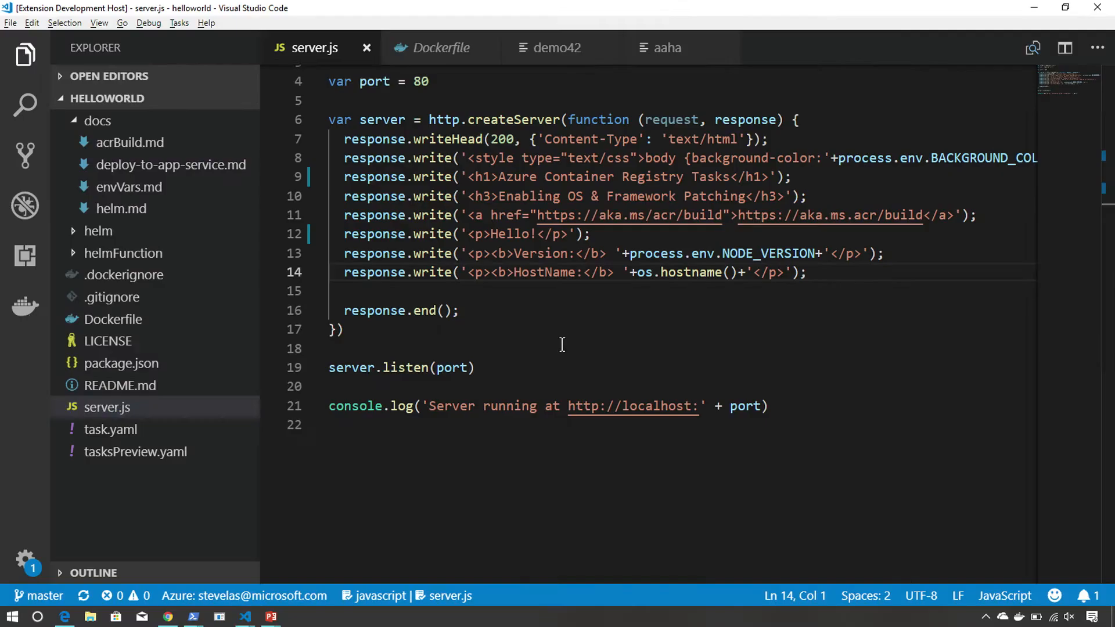
Review server.js, then view the deployed helloworld site in Edge.
click(108, 407)
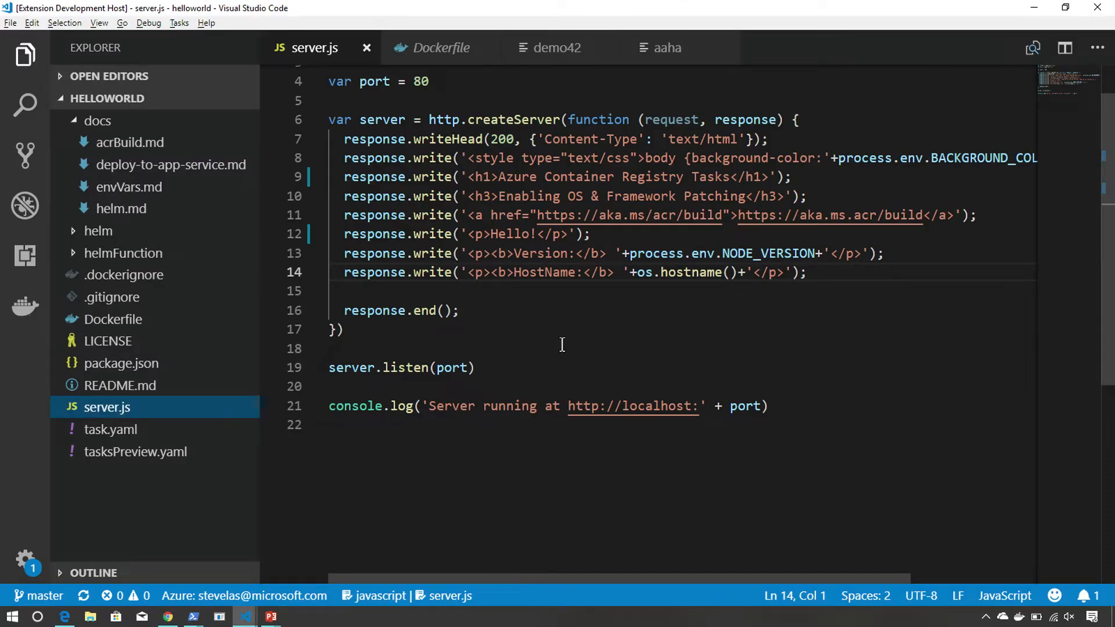
key(alt+tab)
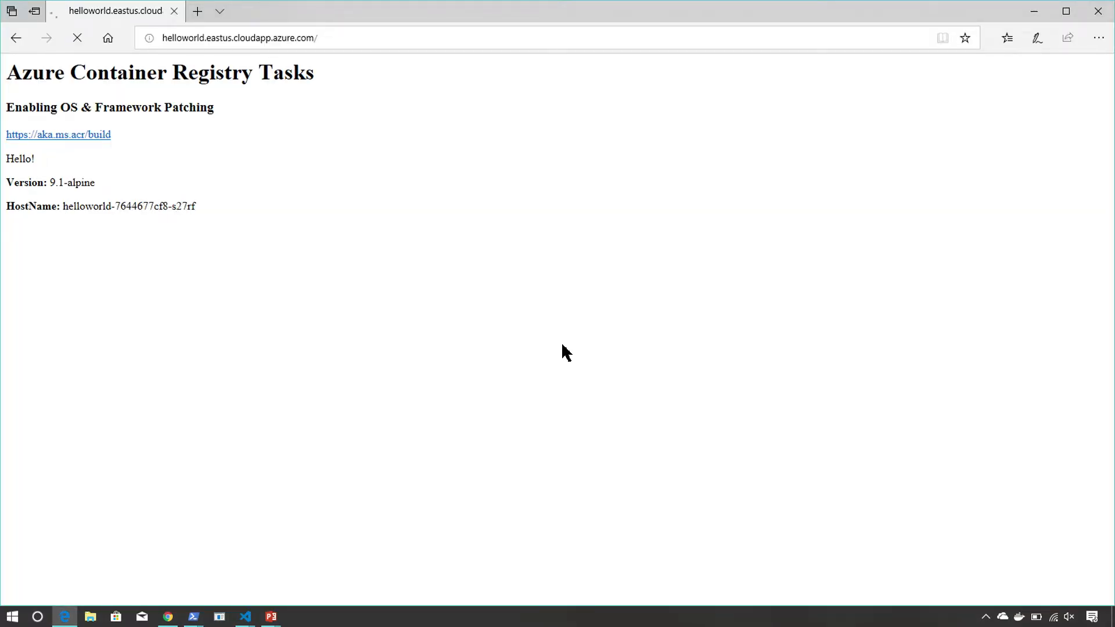
Reload helloworld.eastus.cloudapp.azure.com twice to get a different pod hostname.
click(77, 38)
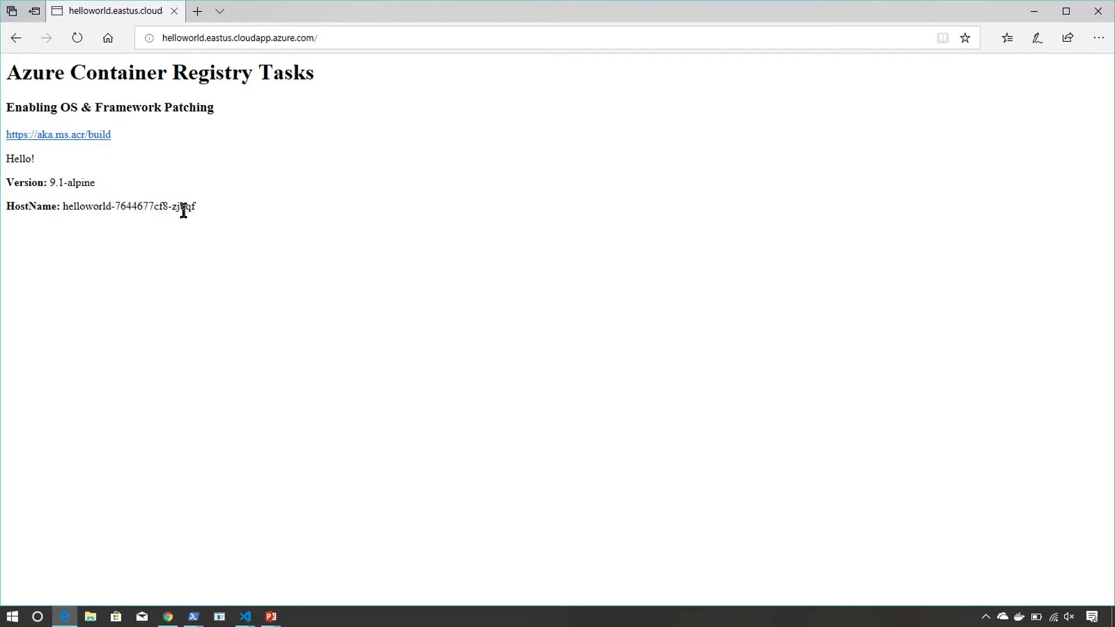
click(77, 37)
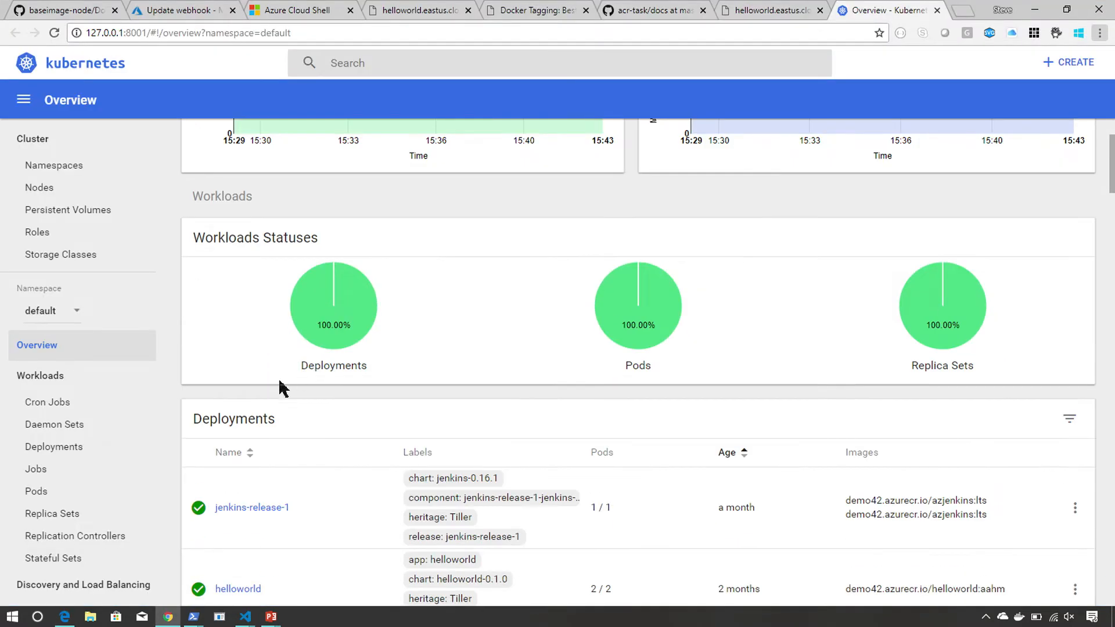
List deployments and scroll to helloworld, running 2/2 pods from image aahm.
click(53, 446)
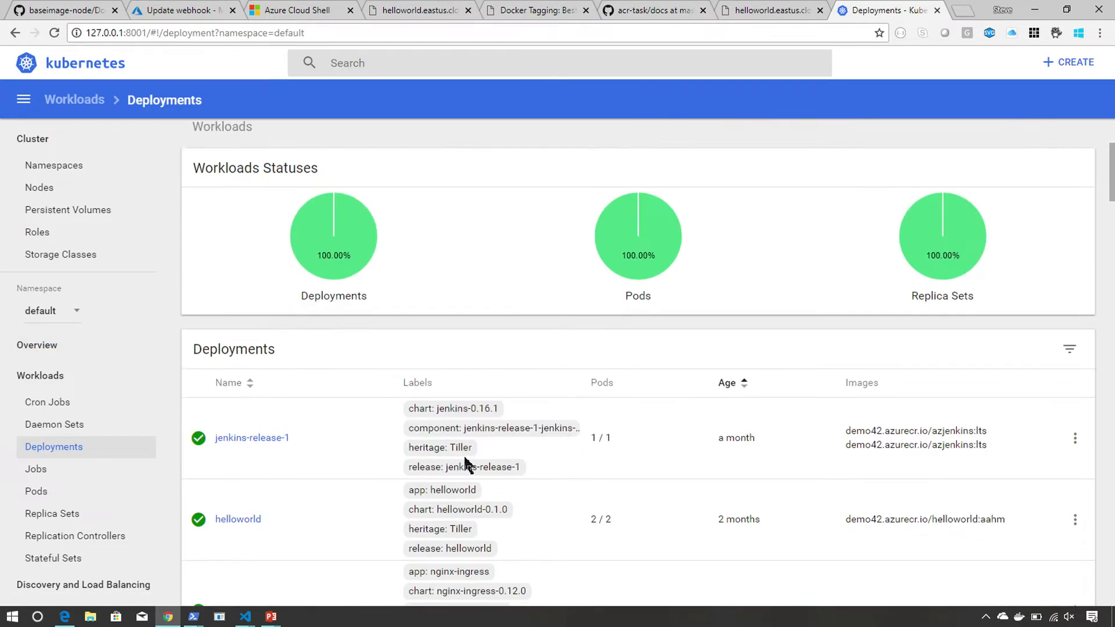
scroll(down, 3)
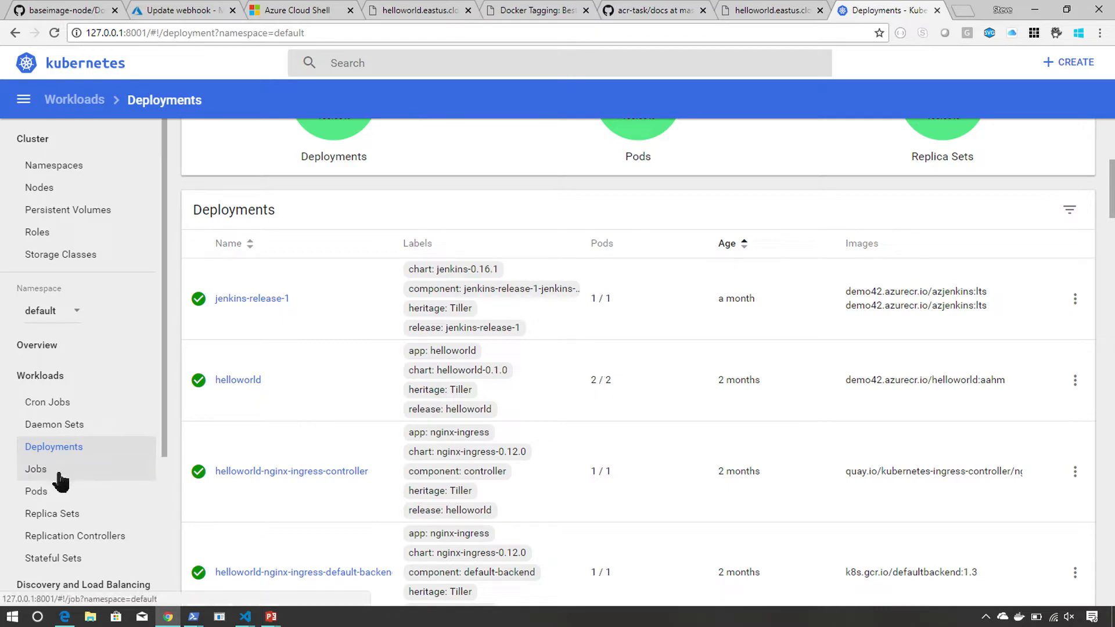
click(36, 491)
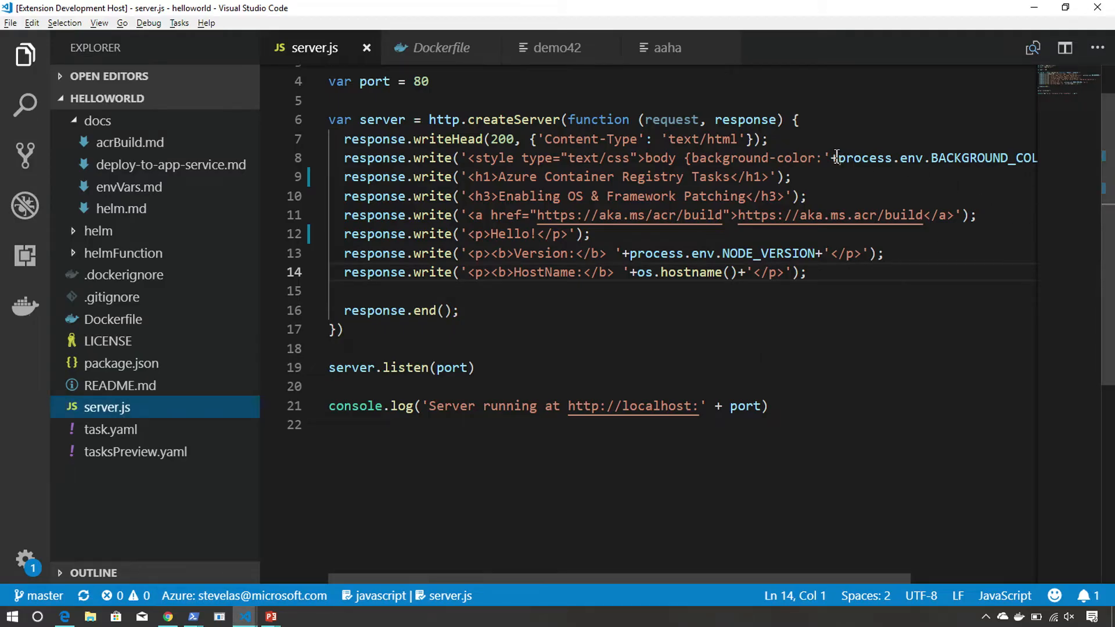
Replace '+process.env.BACKGROUND_COLOR+' on line 8 with purple and save server.js.
drag(828, 158, 974, 158)
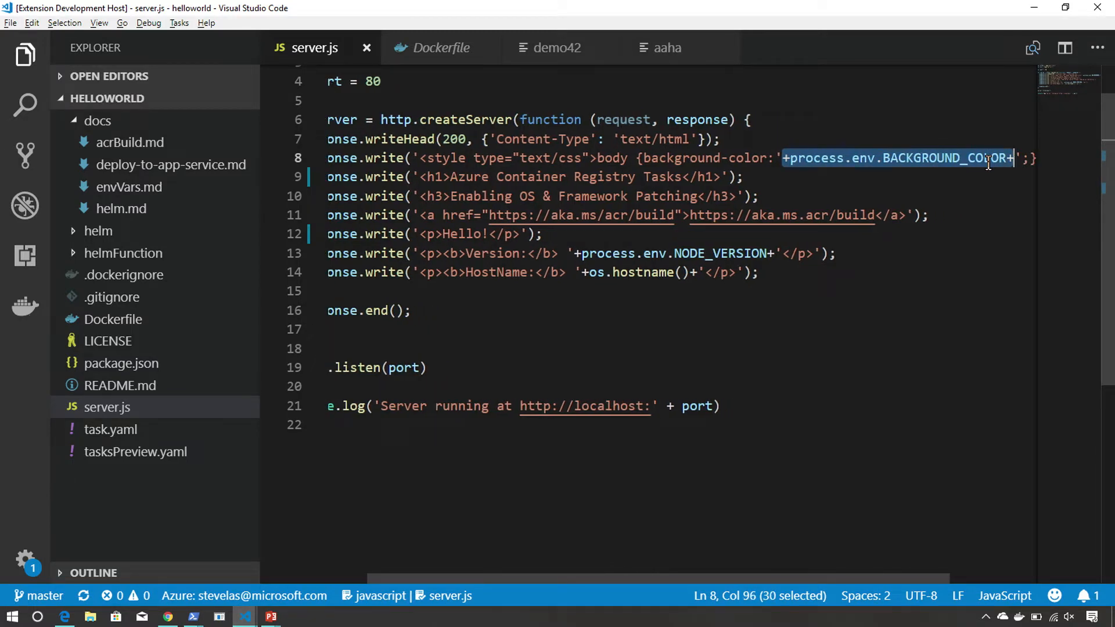
text(re)
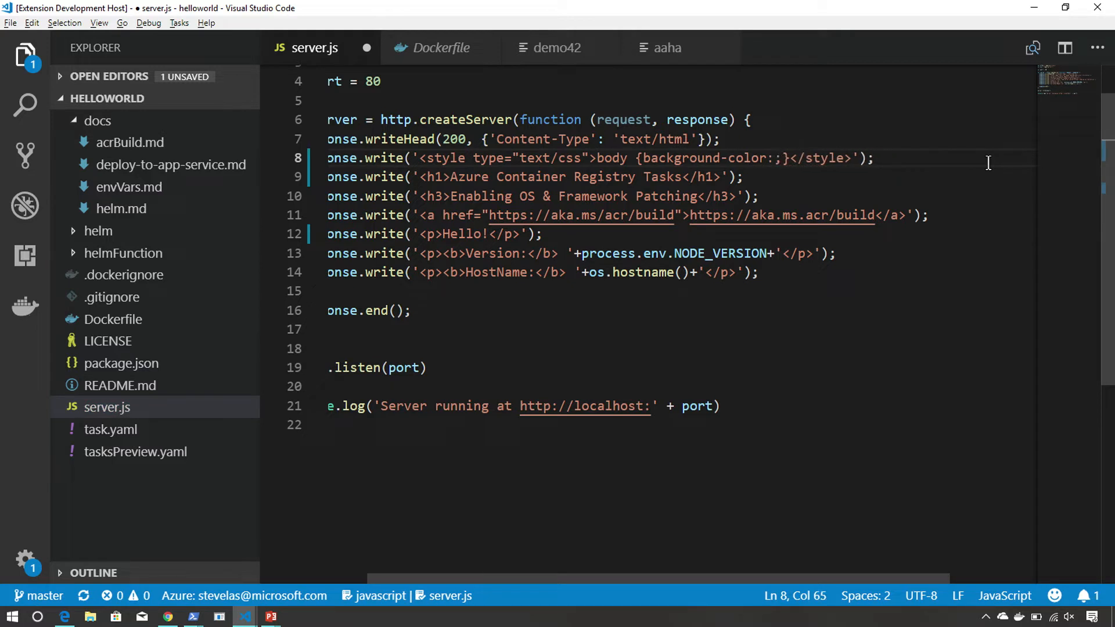
text(purple)
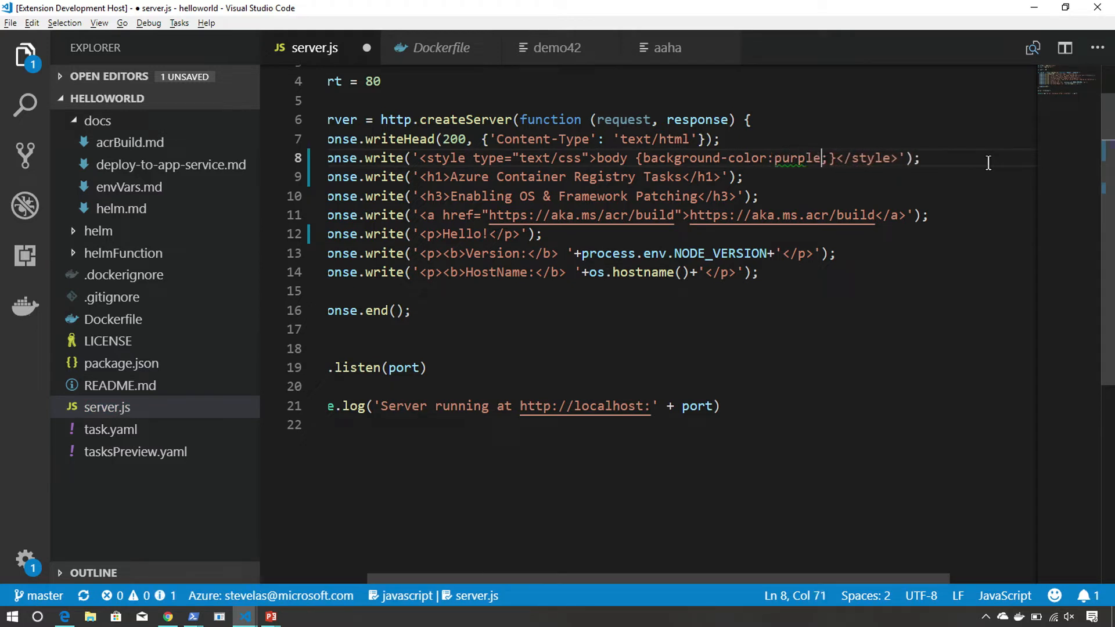
key(ctrl+s)
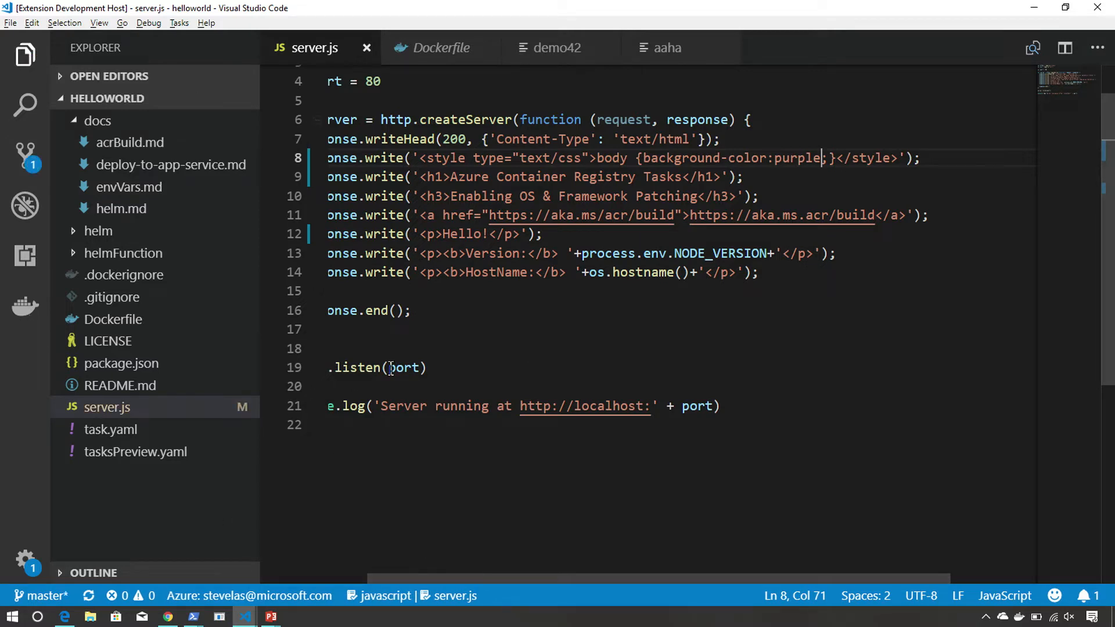
key(alt+tab)
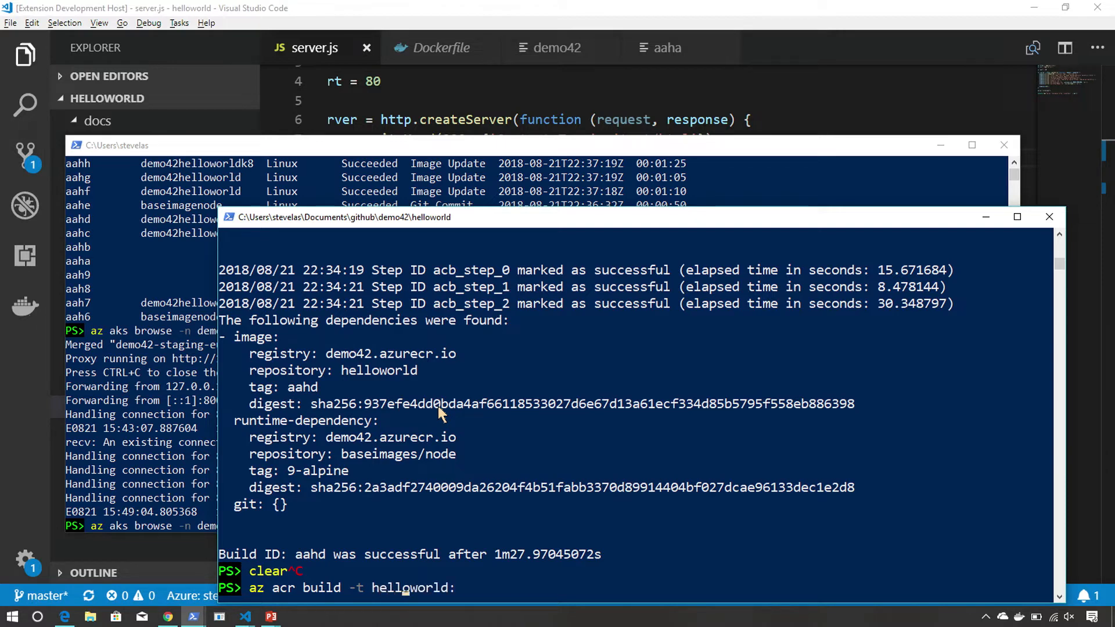
Leave the partly typed az acr build command for the Kubernetes pods page.
key(alt+tab)
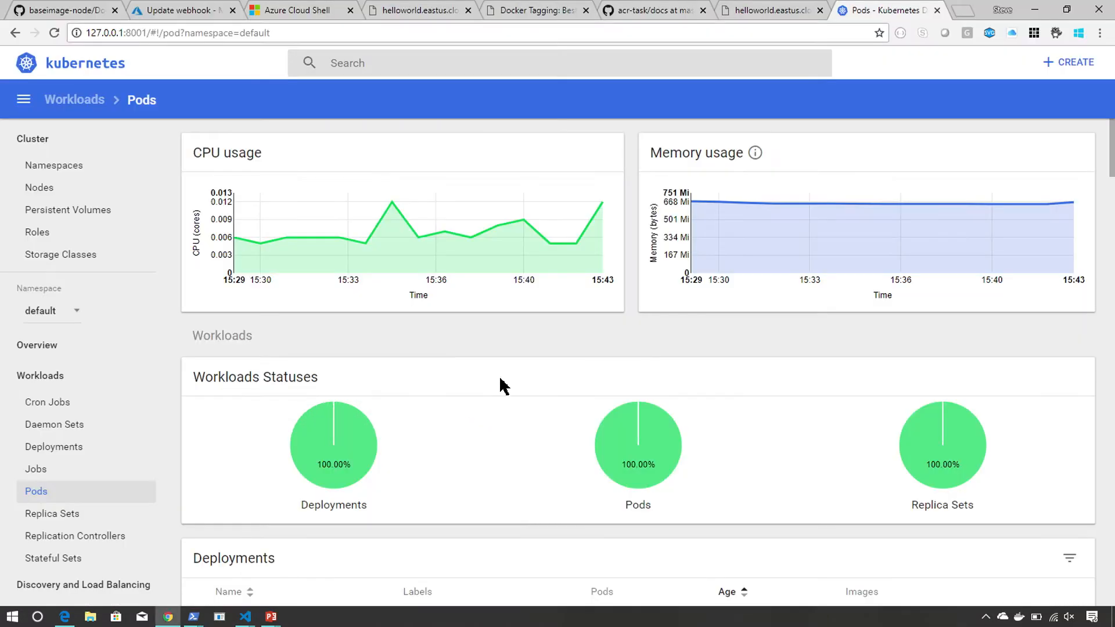
Open the helloworld deployment's details, still on image tag aahm.
scroll(down, 3)
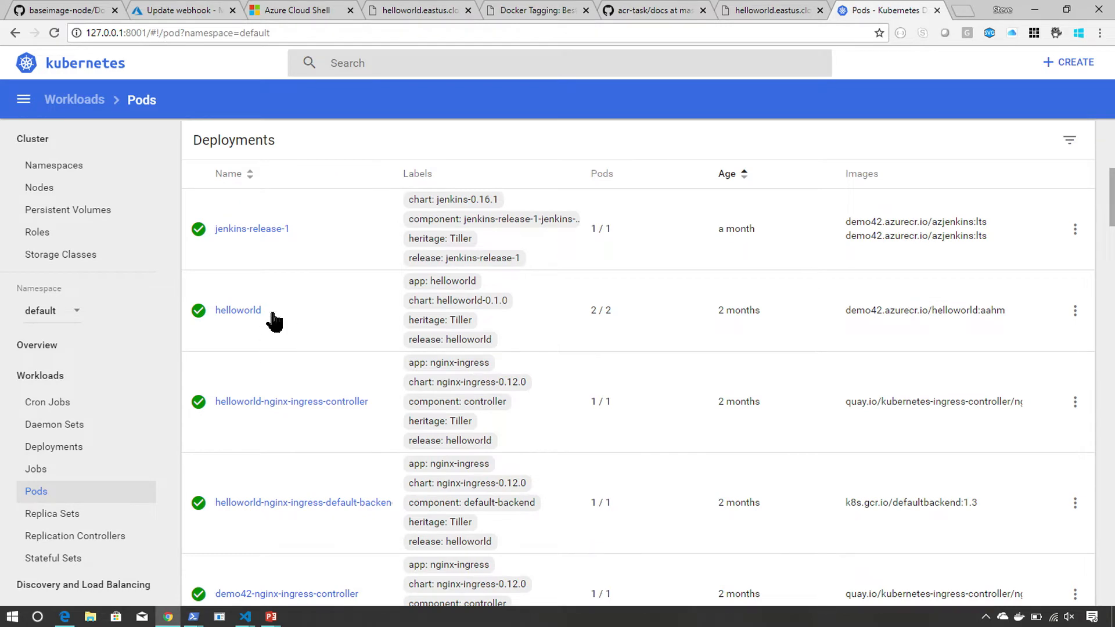
click(238, 310)
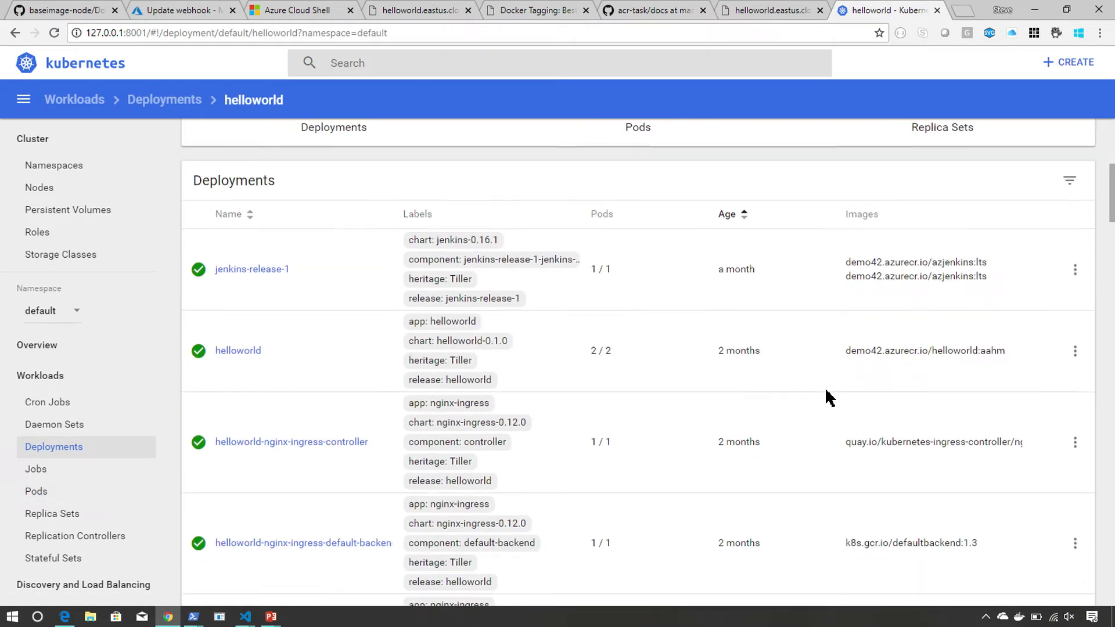
scroll(down, 3)
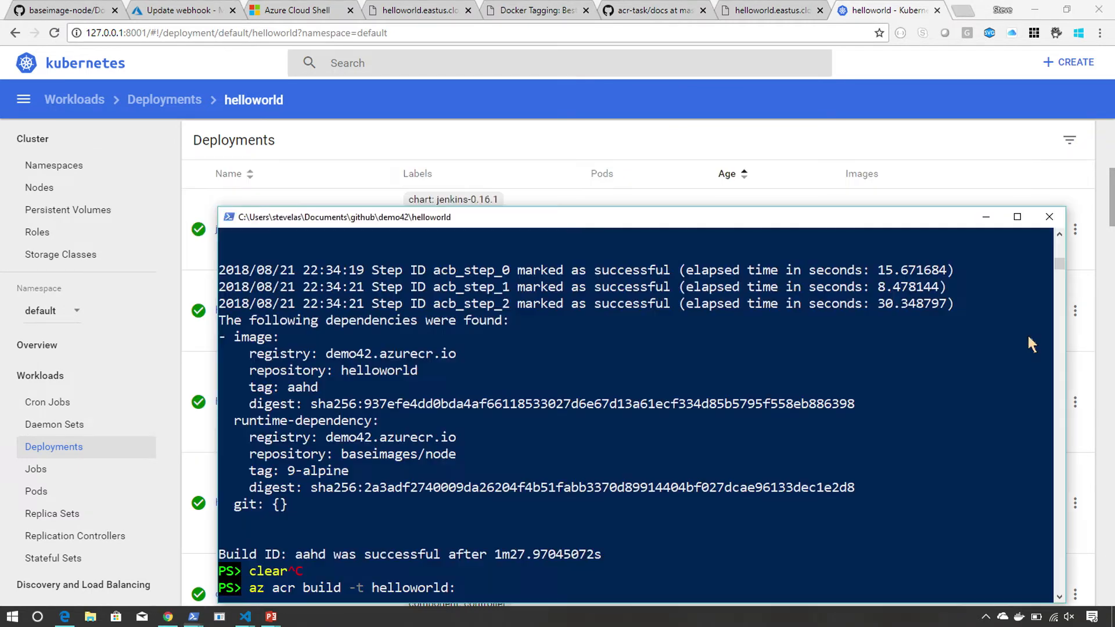
Run az acr build -t helloworld:aahm . and move the build output window higher.
text(aahm .)
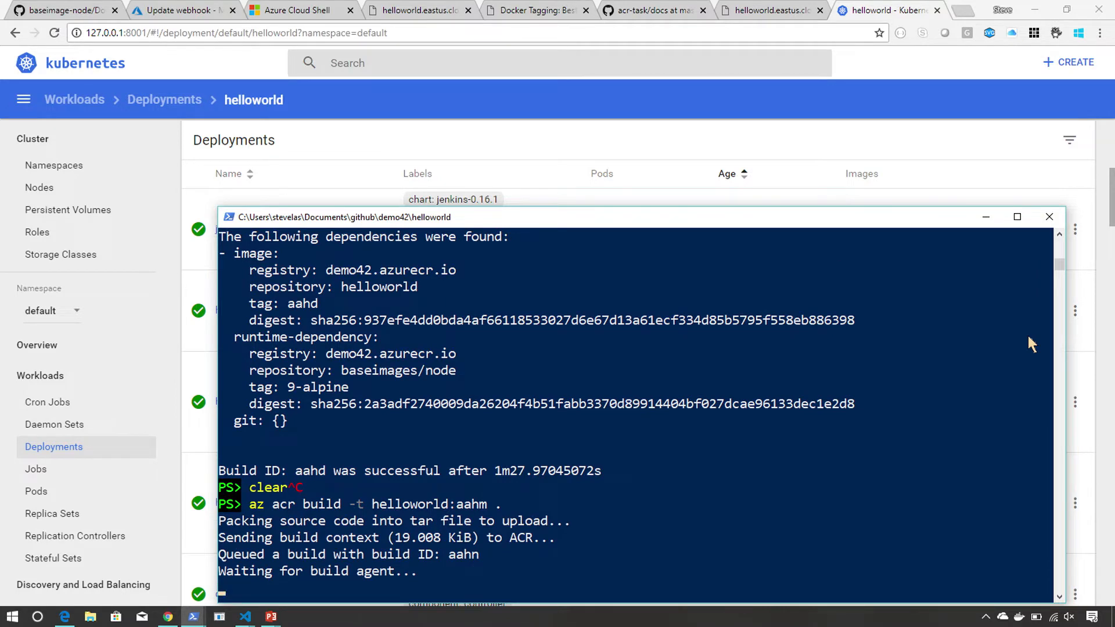
scroll(down, 3)
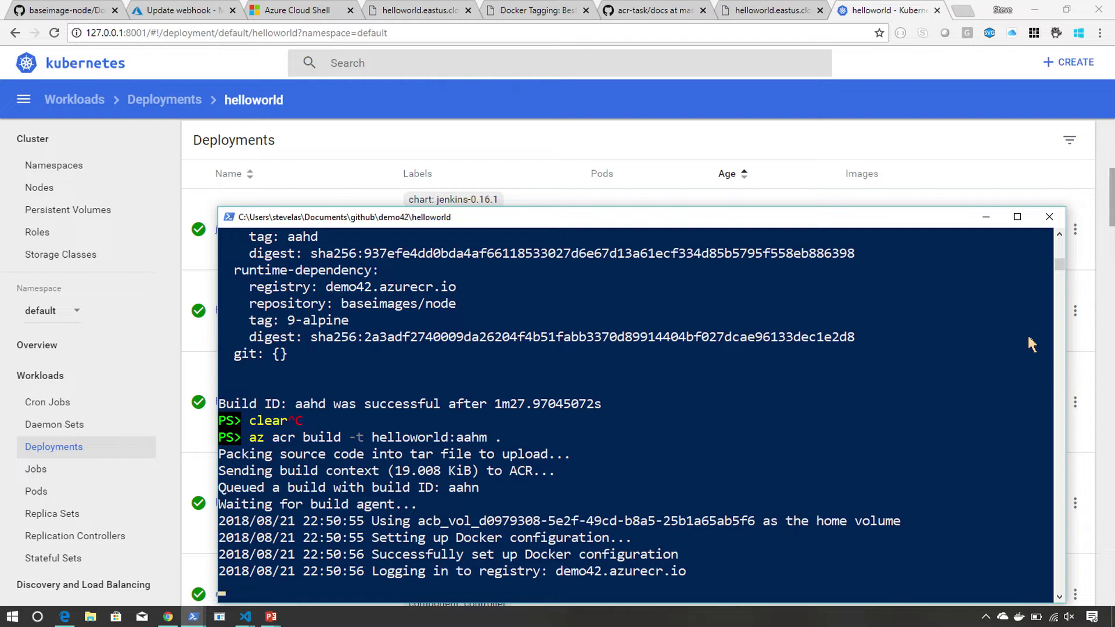
mouse_move(884, 313)
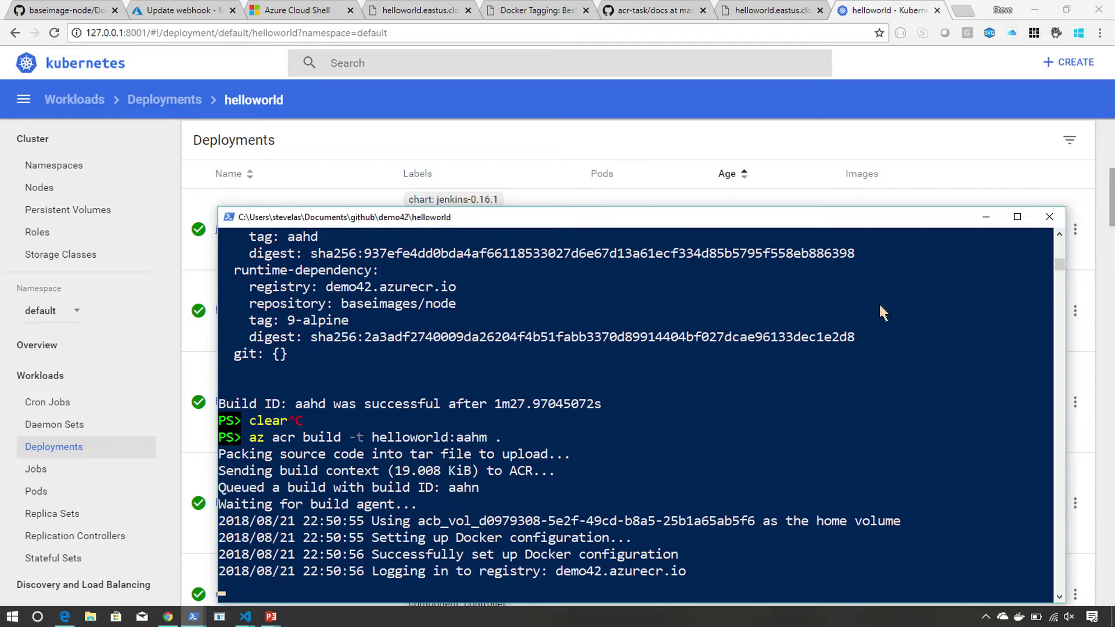
mouse_move(761, 224)
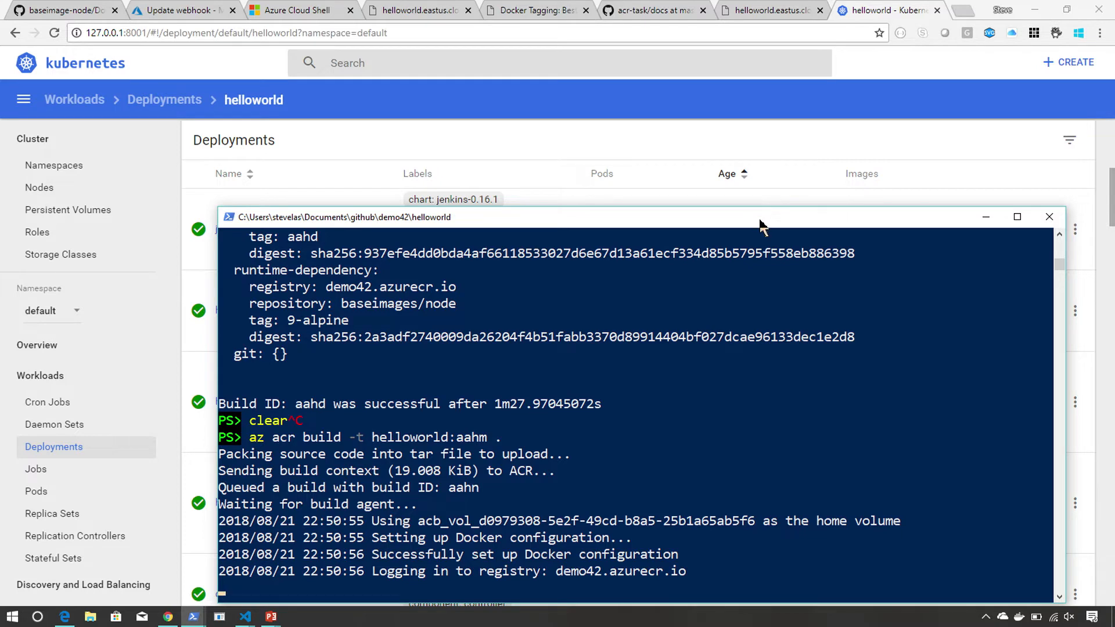
drag(761, 217, 750, 147)
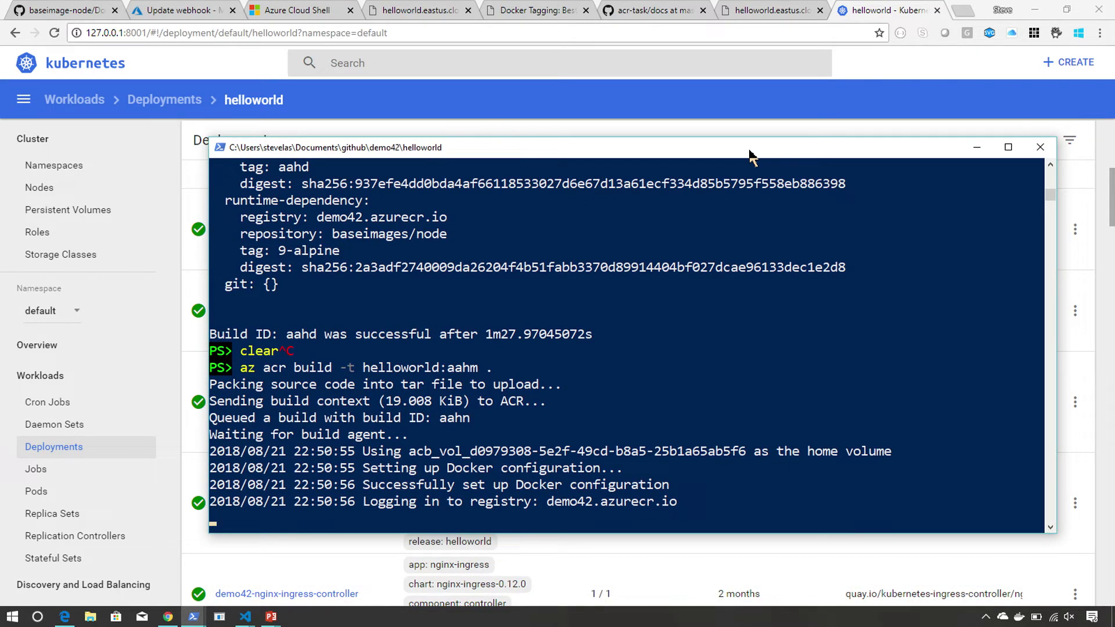